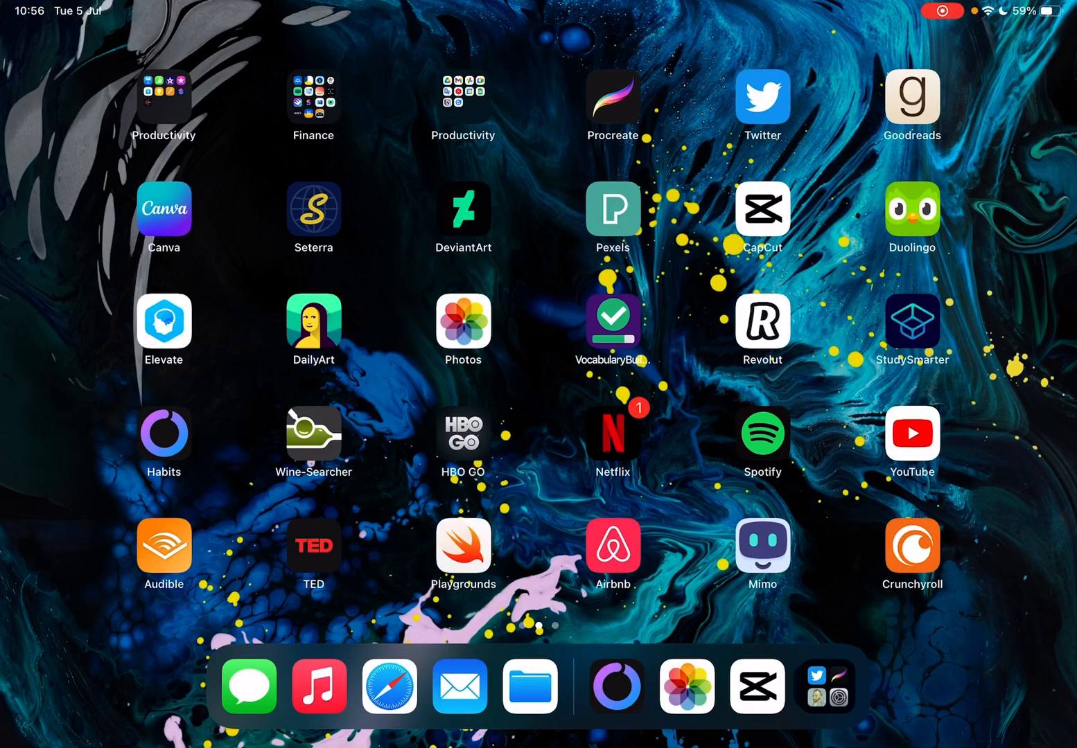
- Launch CapCut from the Home Screen to load the rock jetty drone project
left_click(762, 208)
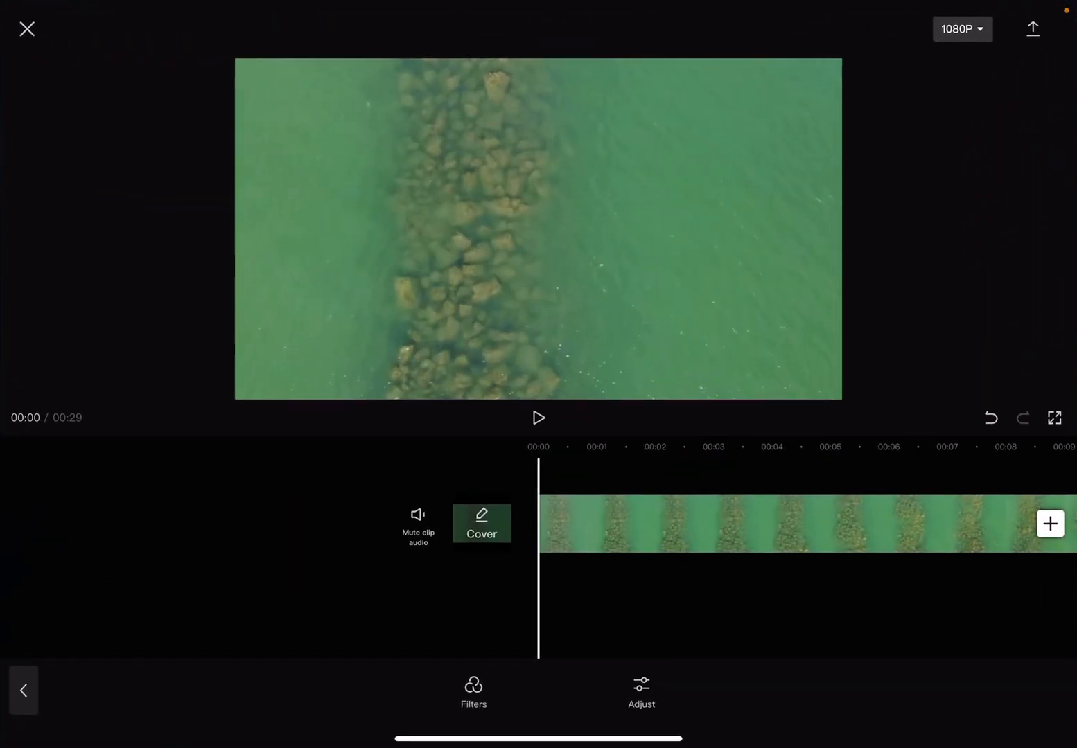
- Play the jetty footage, pause at the rocky jetty around 00:19, and open Adjust
left_click(538, 417)
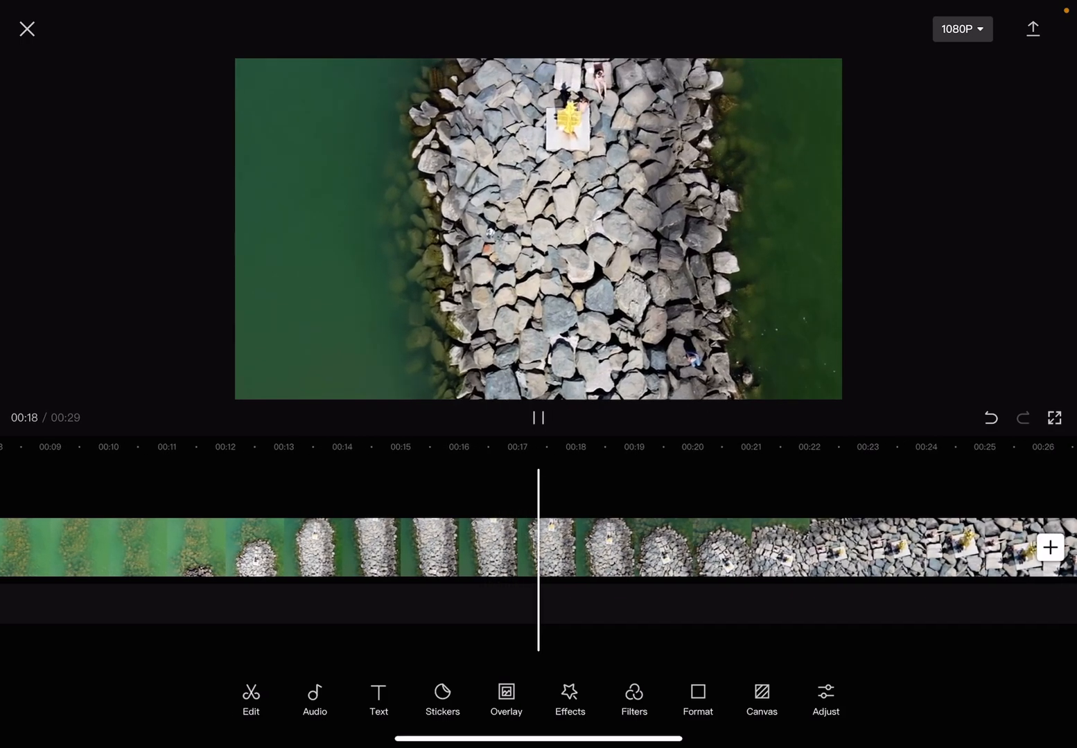
left_click(536, 417)
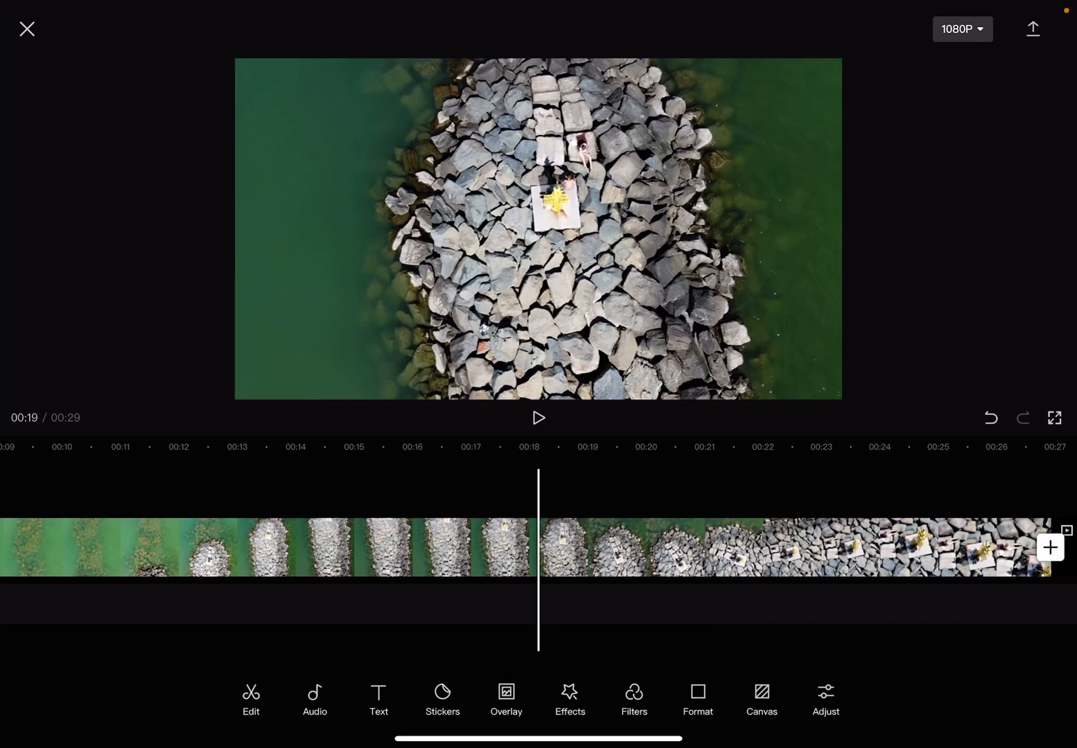
left_click(826, 699)
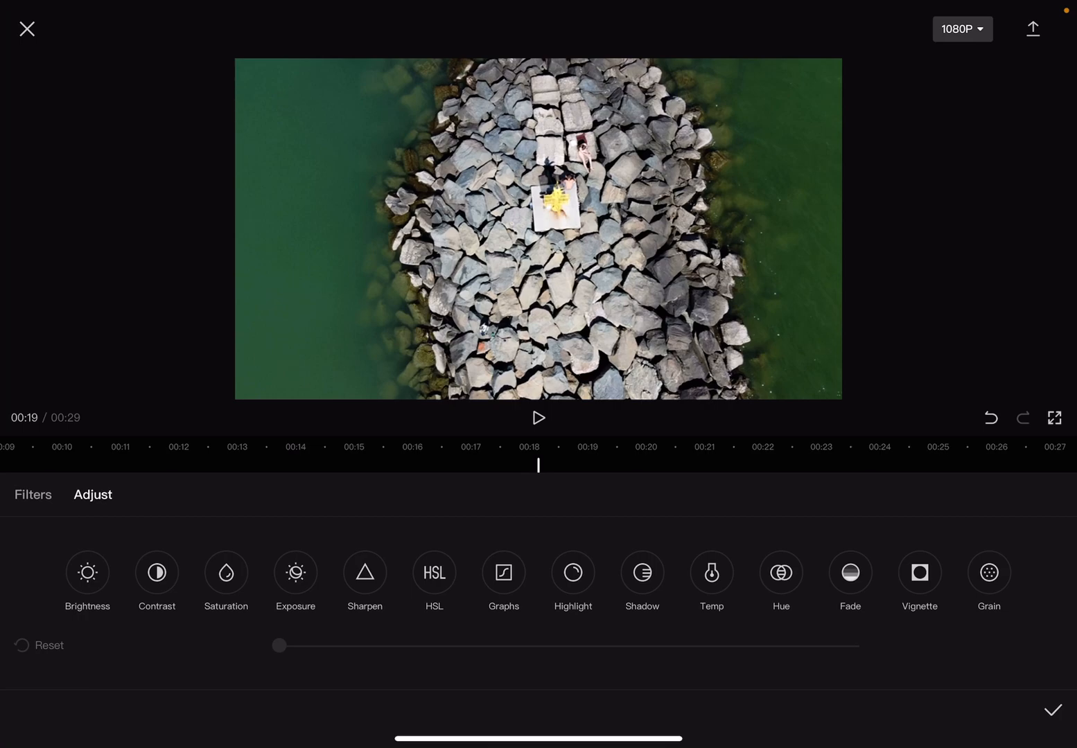
- Try saturation at -100, -20 and 27 before settling on 13
left_click(225, 572)
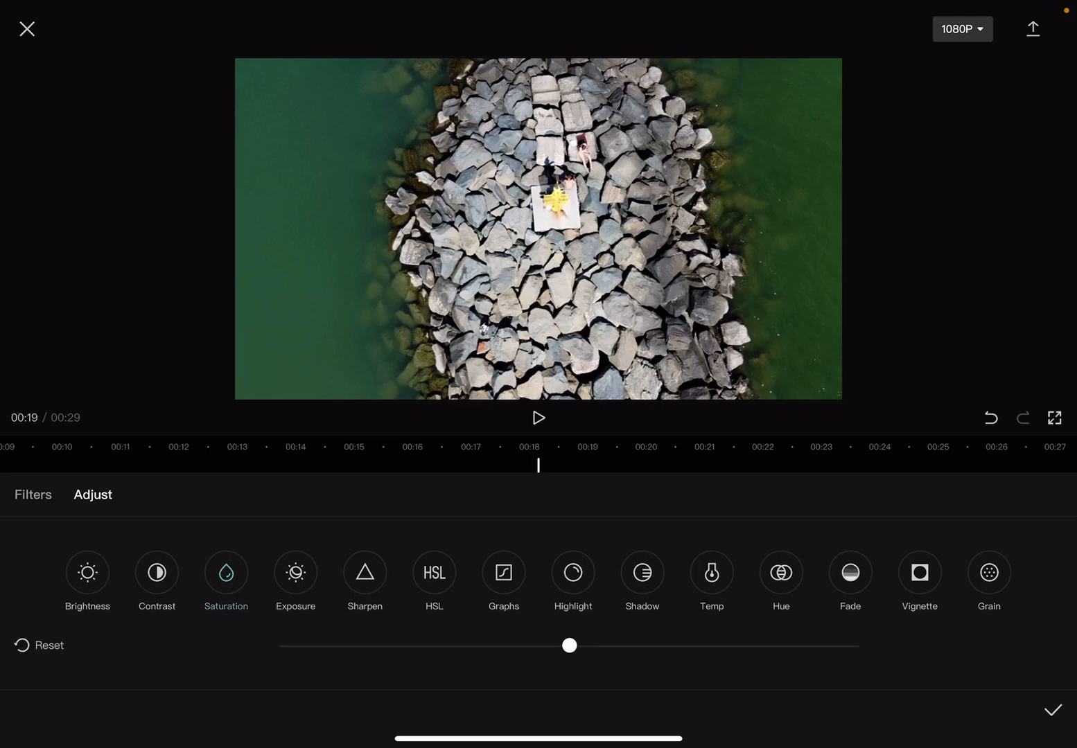
left_click_drag(568, 645, 578, 645)
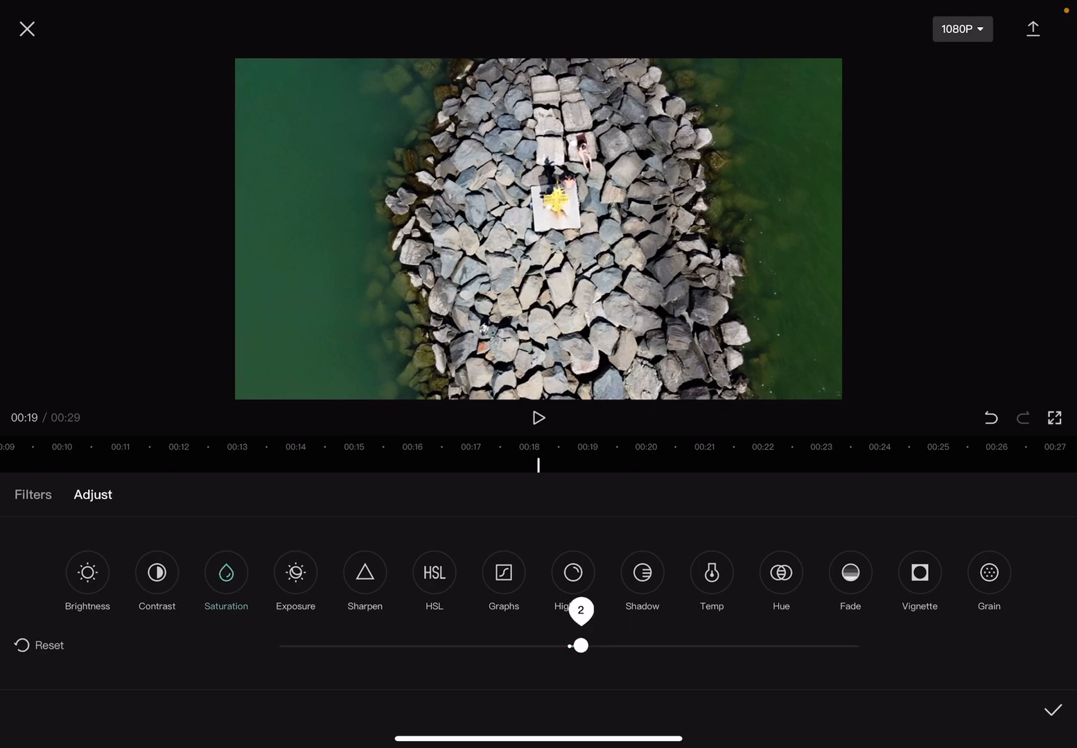
left_click_drag(580, 645, 859, 645)
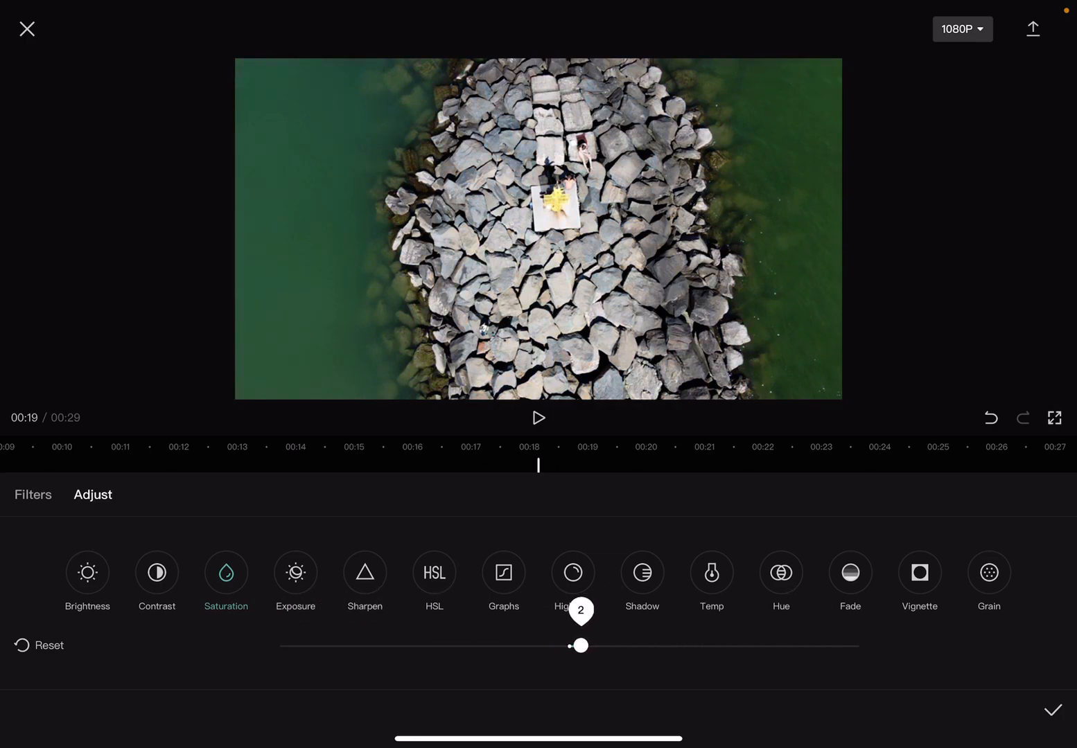
left_click_drag(578, 645, 278, 645)
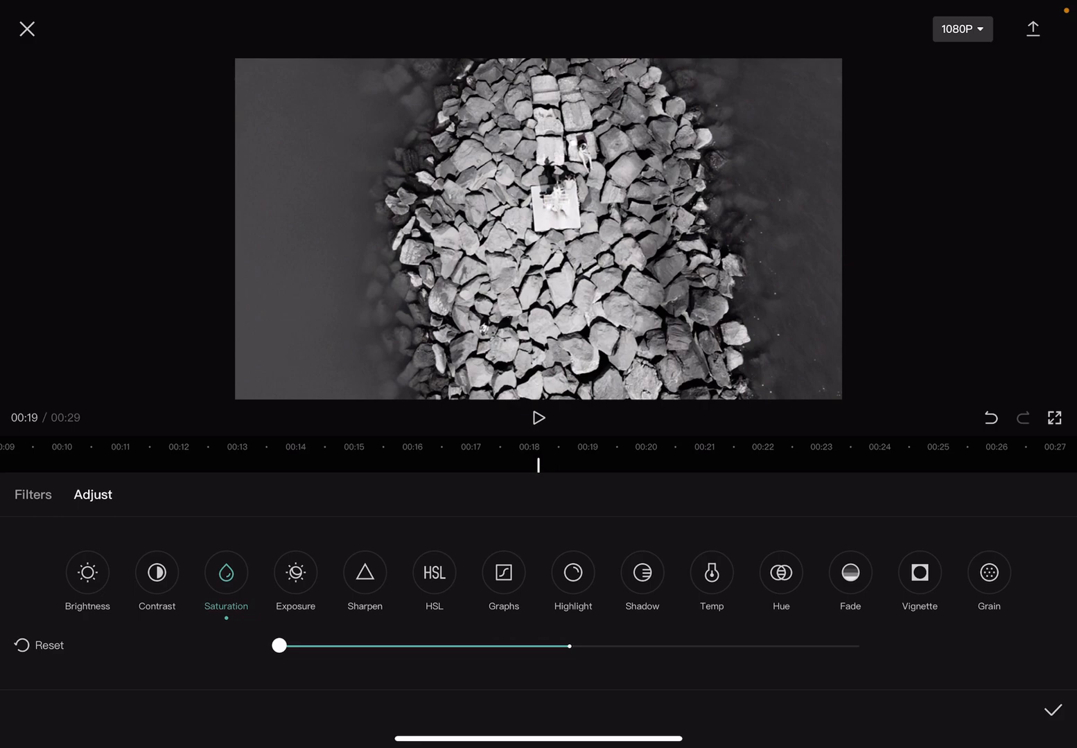
left_click_drag(280, 646, 453, 645)
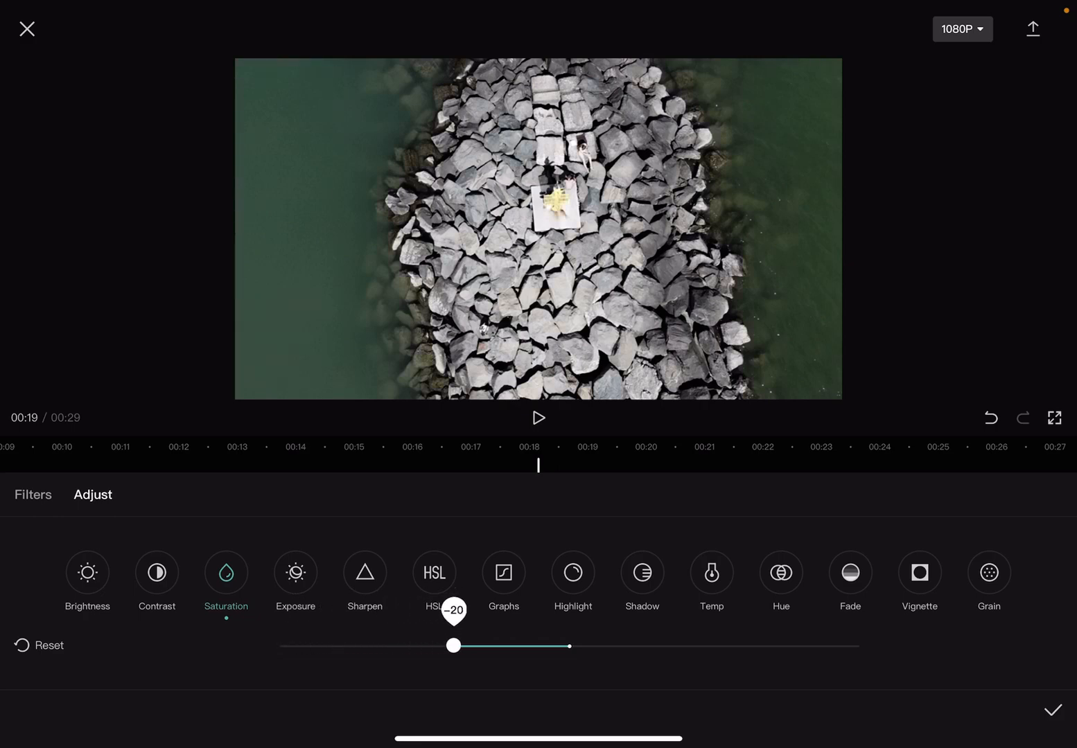
left_click_drag(454, 645, 726, 645)
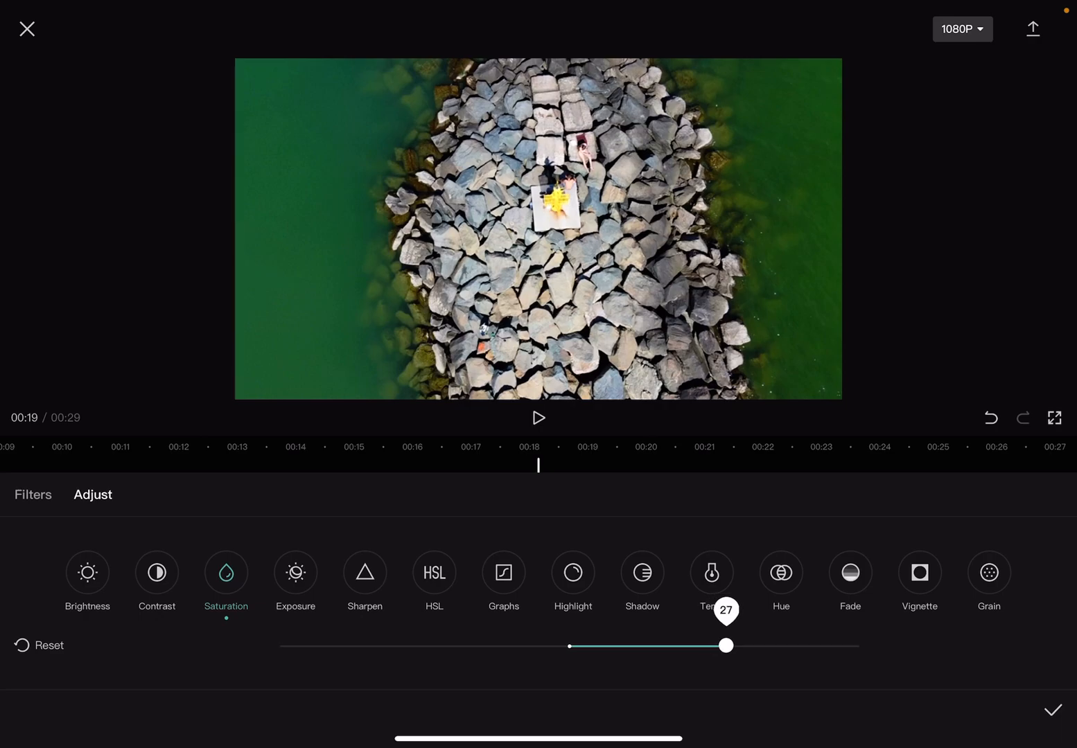
left_click_drag(726, 645, 644, 645)
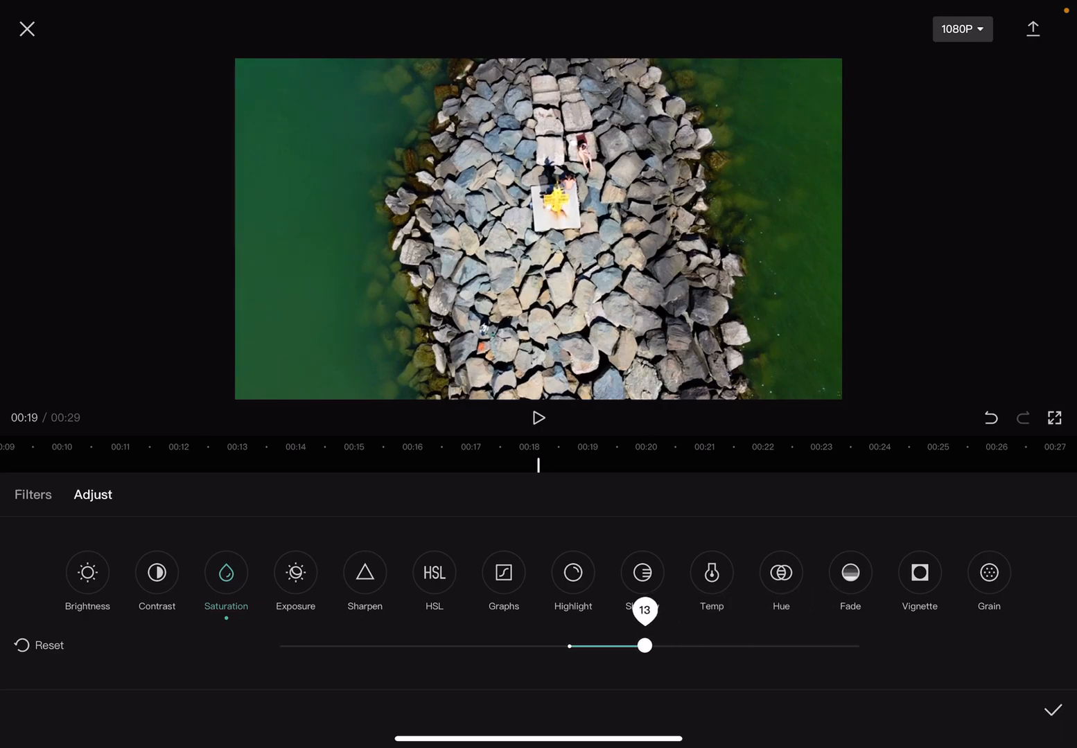
- Apply saturation as an adjustment layer, then lower that layer's saturation to 9
left_click(1052, 710)
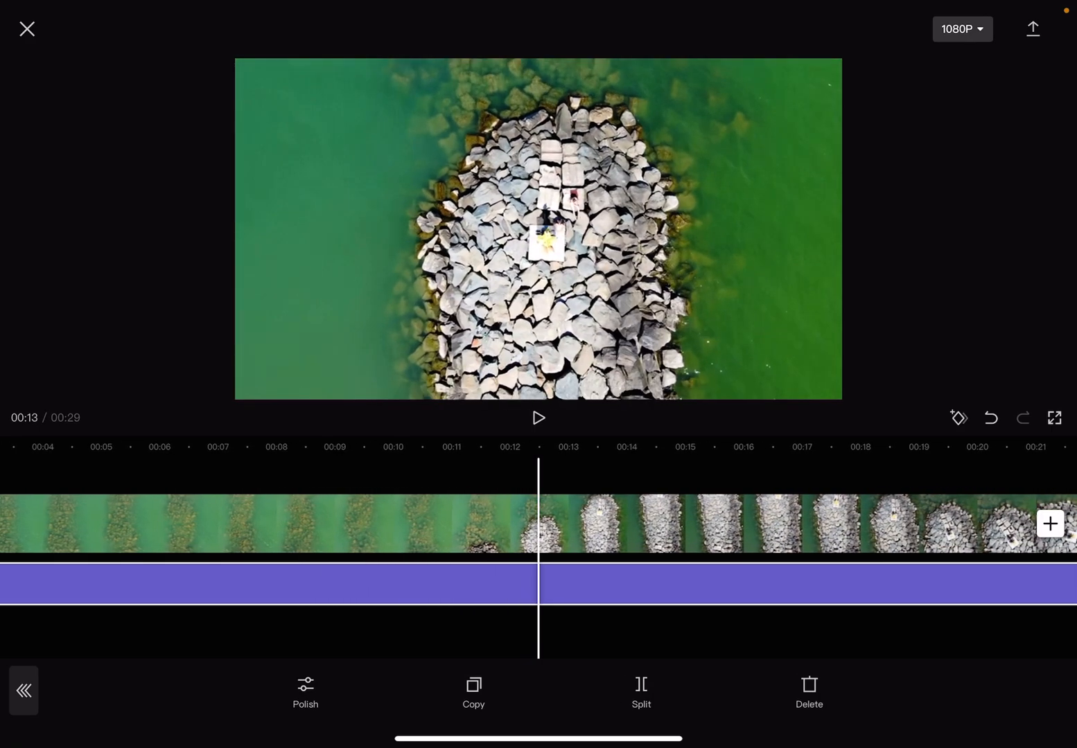
left_click(305, 690)
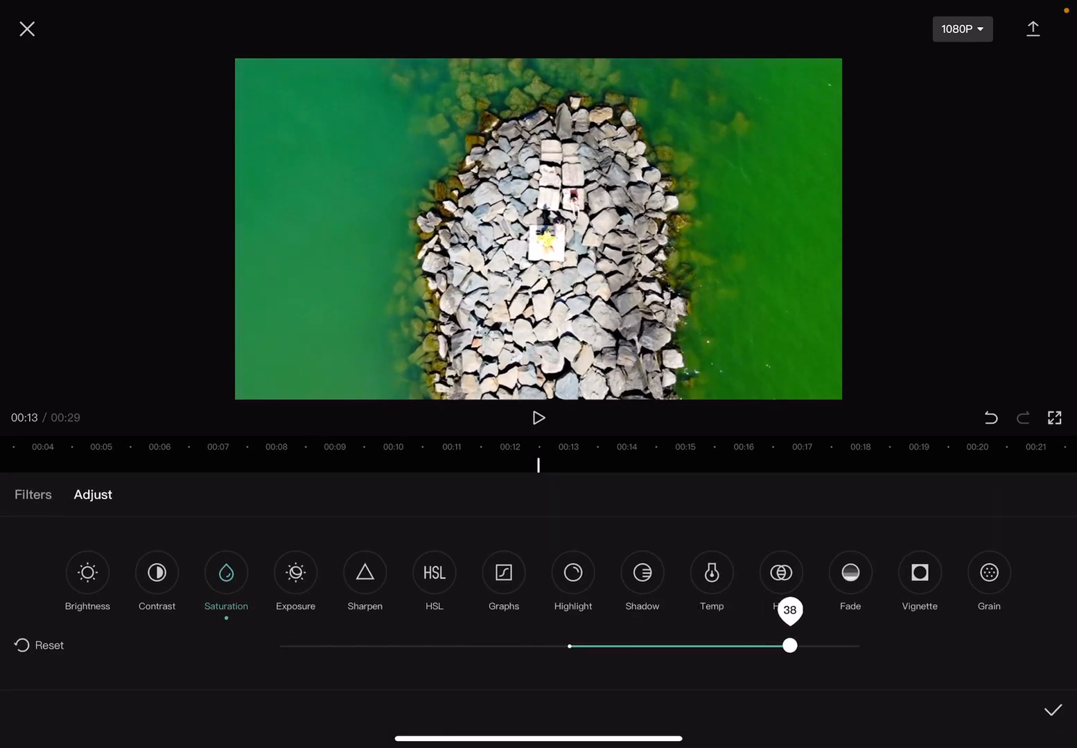
left_click_drag(788, 645, 619, 645)
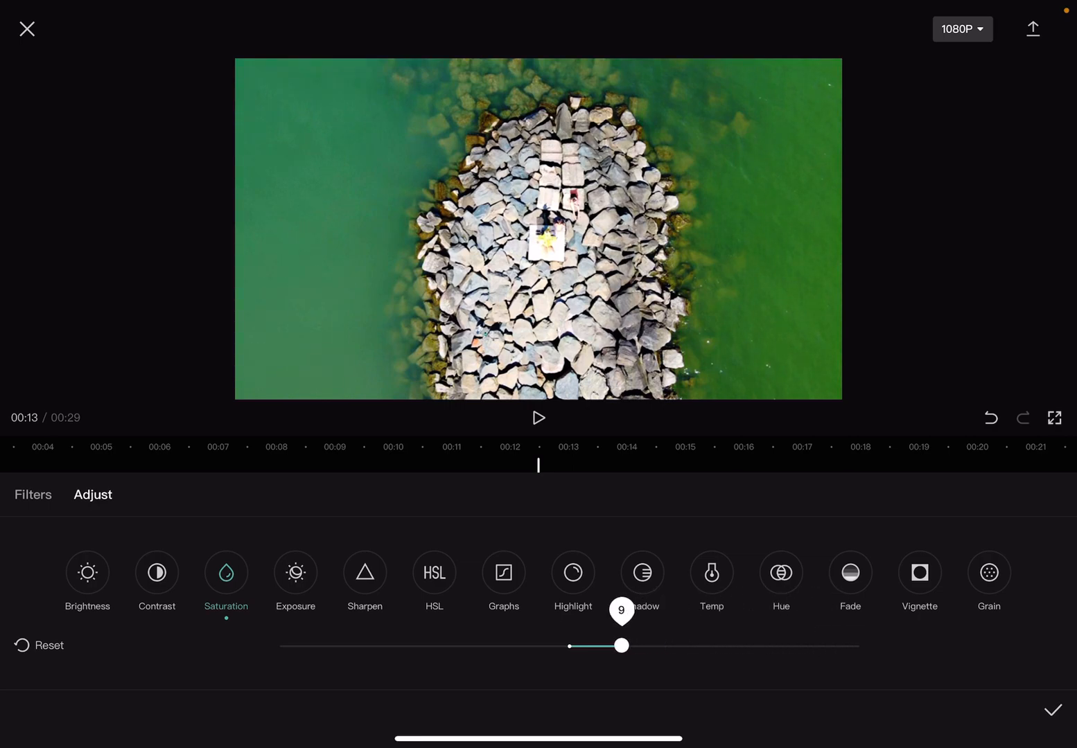